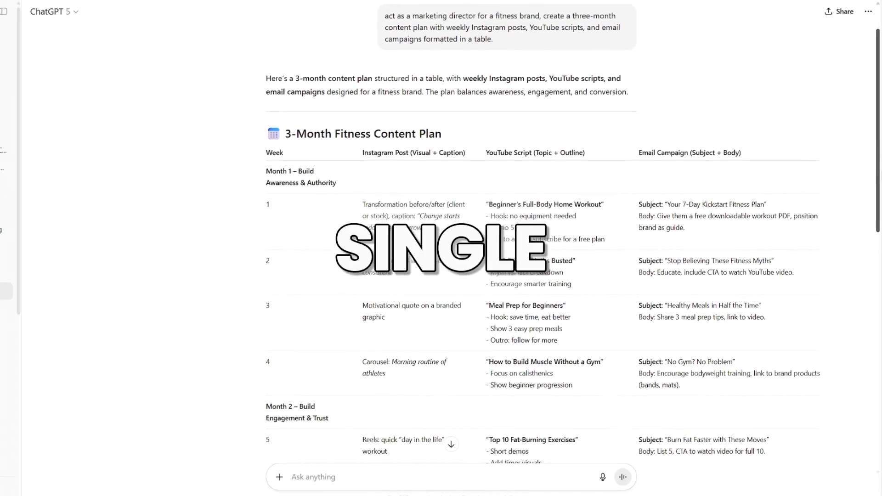
- Send the marketing plan request and scroll through the fitness content plan table
{"action": "scroll", "scroll_direction": "down", "scroll_amount": 3}
{"action": "type", "text": "make a marketing plan"}
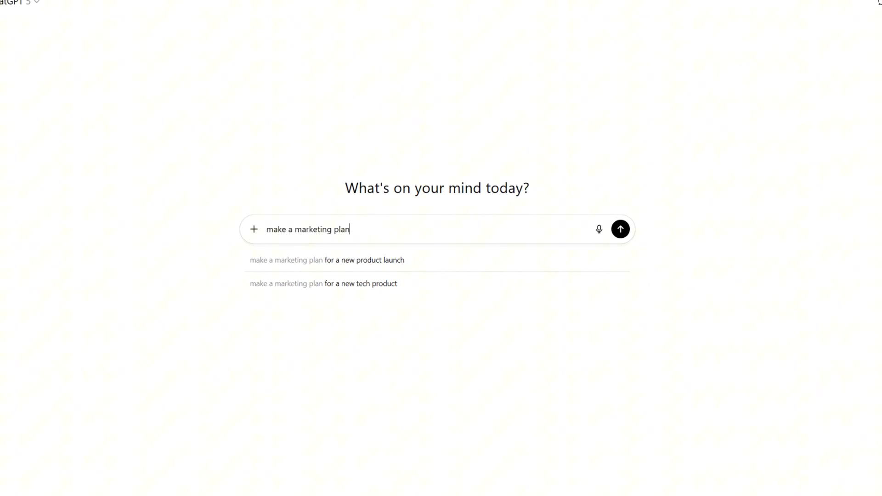
{"action": "left_click", "coordinate": [621, 229]}
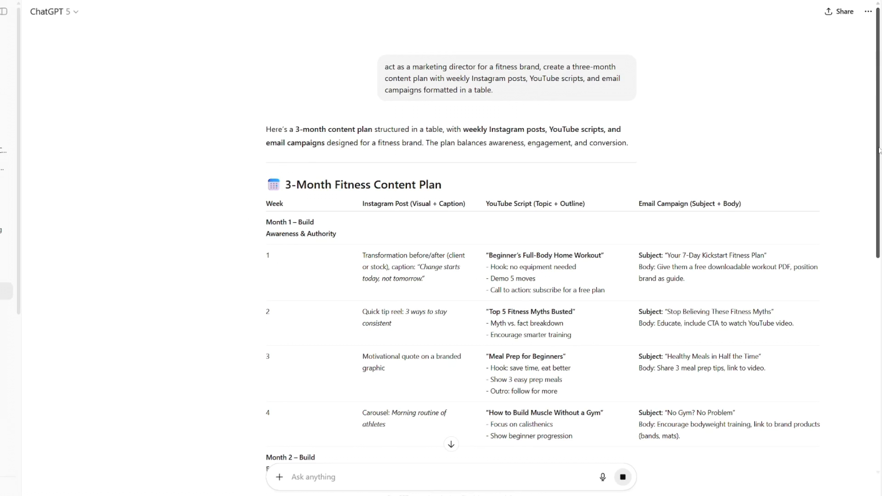
{"action": "scroll", "scroll_direction": "down", "scroll_amount": 3}
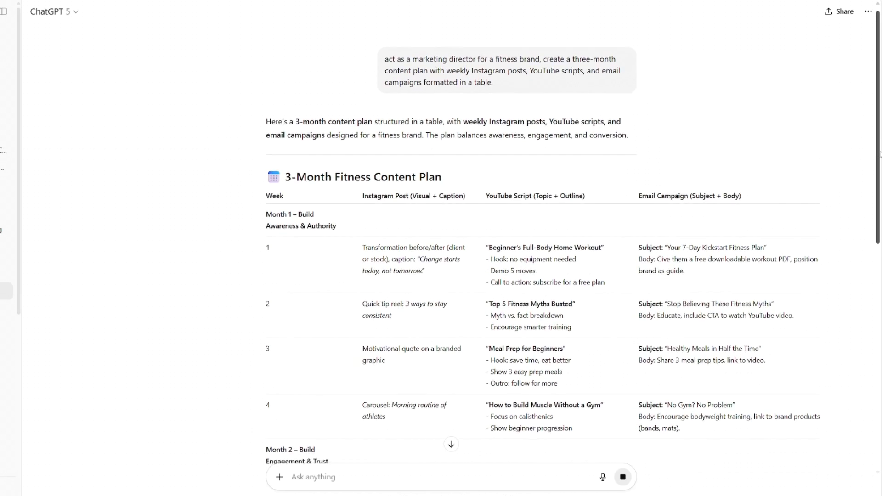
{"action": "scroll", "scroll_direction": "down", "scroll_amount": 3}
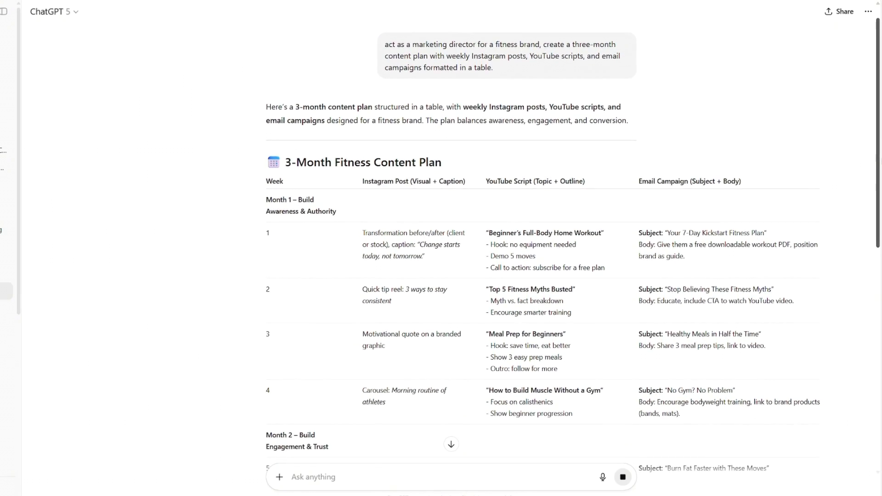
{"action": "scroll", "scroll_direction": "down", "scroll_amount": 3}
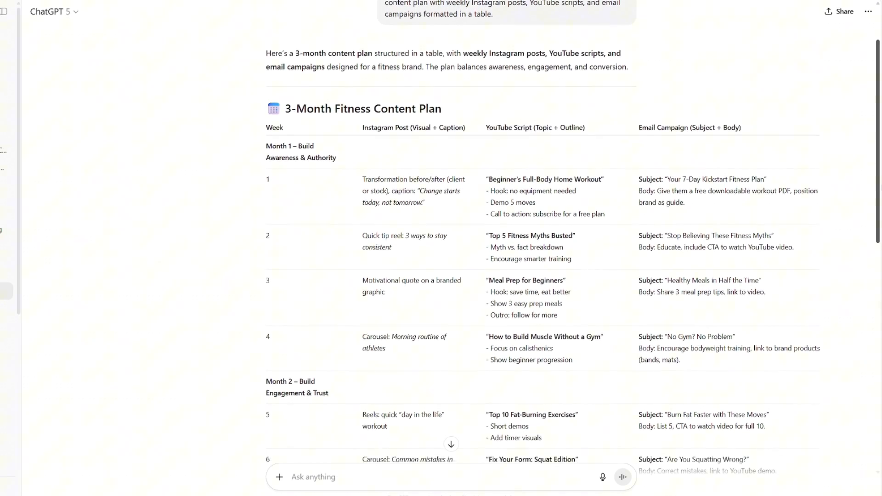
- Scroll the plan to Month 3, then through Fiverr's 645 prompt engineering gig listings
{"action": "scroll", "scroll_direction": "down", "scroll_amount": 3}
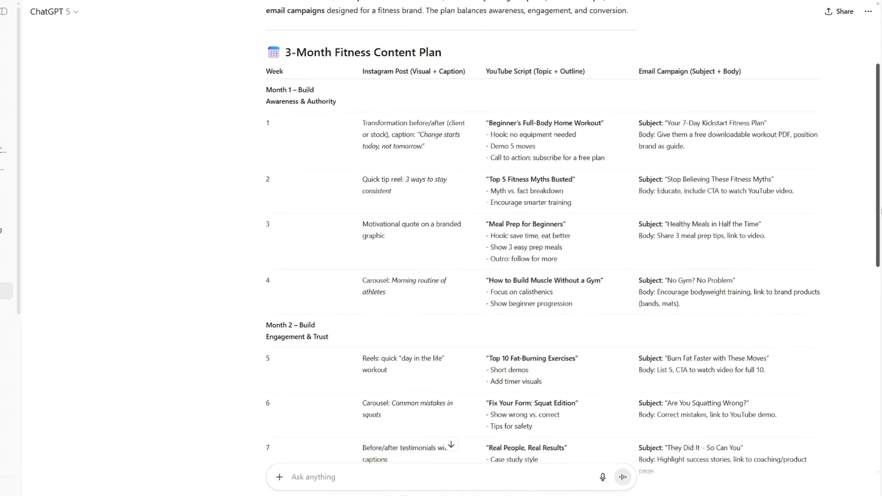
{"action": "scroll", "scroll_direction": "down", "scroll_amount": 3}
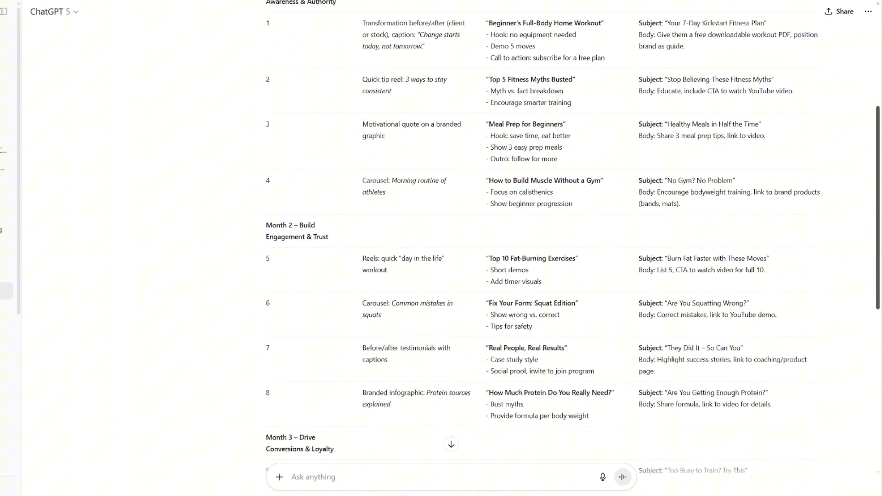
{"action": "scroll", "scroll_direction": "down", "scroll_amount": 3}
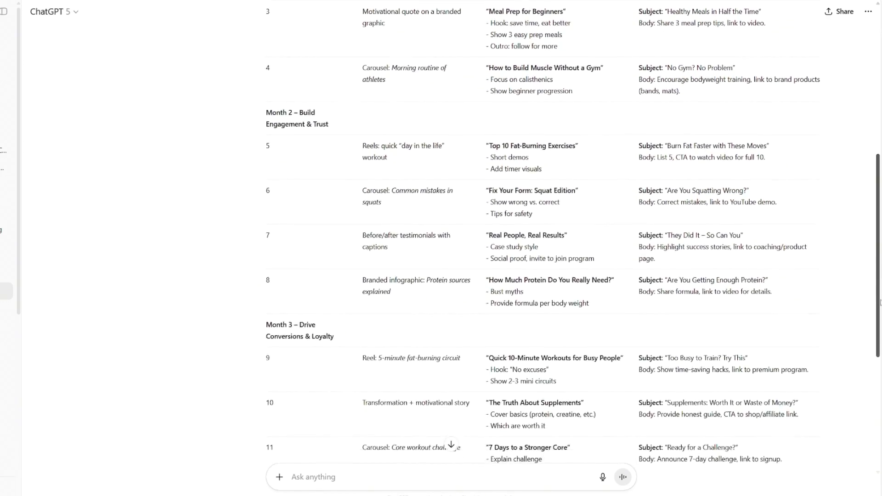
{"action": "scroll", "scroll_direction": "down", "scroll_amount": 3}
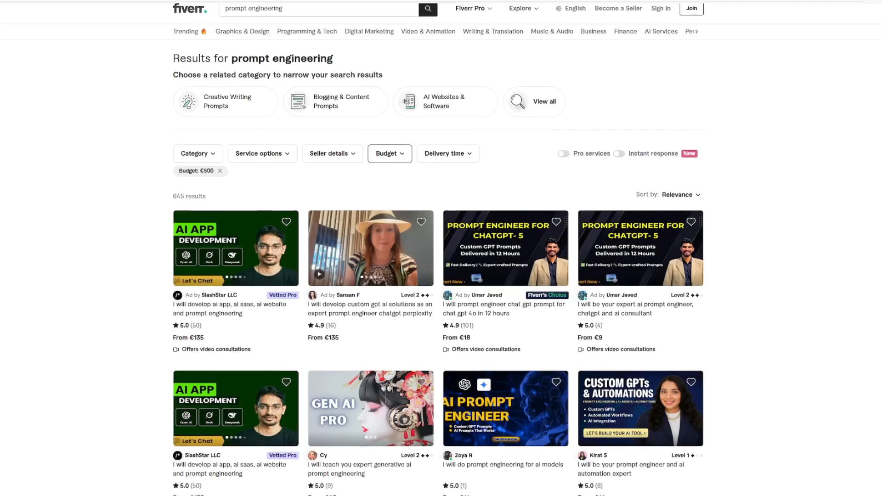
{"action": "scroll", "scroll_direction": "down", "scroll_amount": 3}
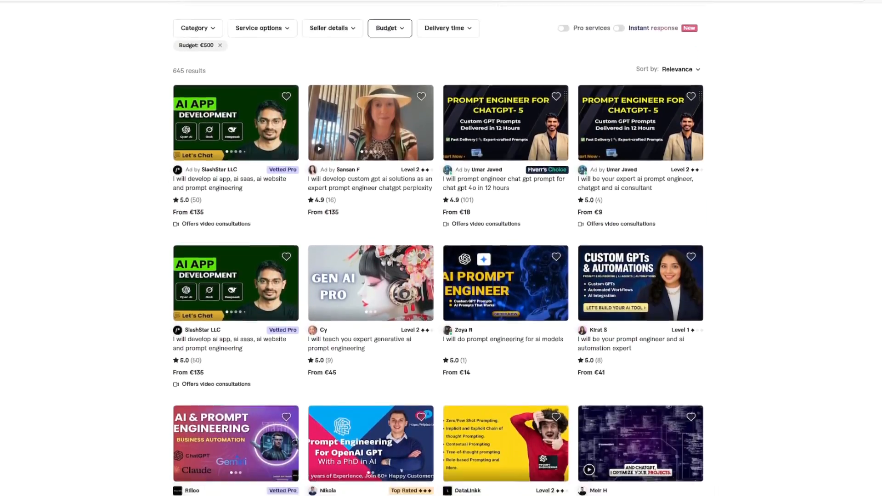